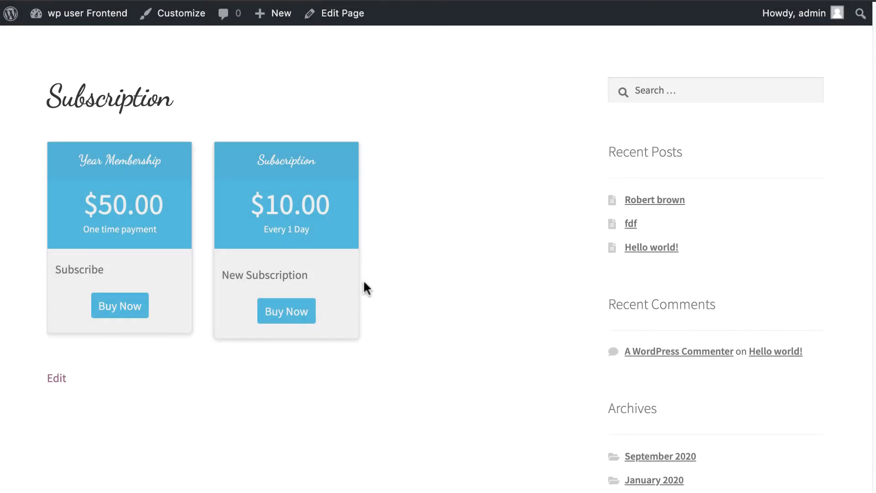
Step: Buy the $10.00 Subscription pack with discount code 'Free' and view the $7.50 total
{"action": "left_click", "coordinate": [286, 311]}
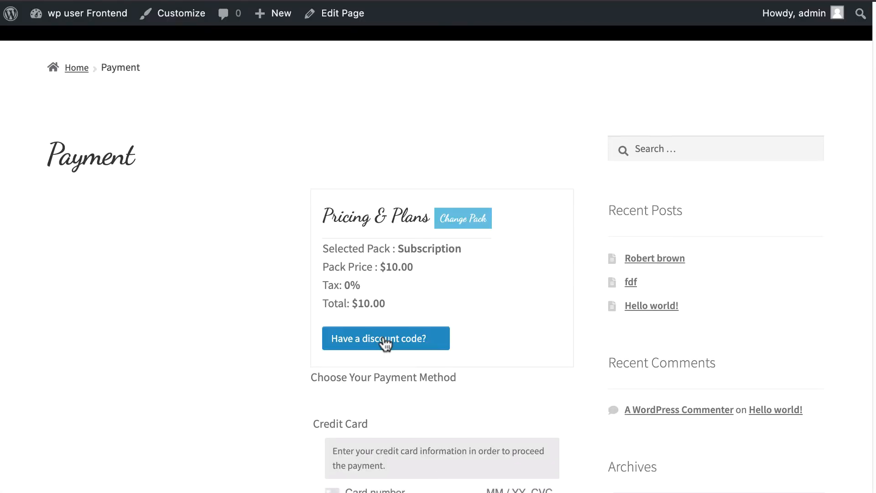
{"action": "left_click", "coordinate": [385, 338]}
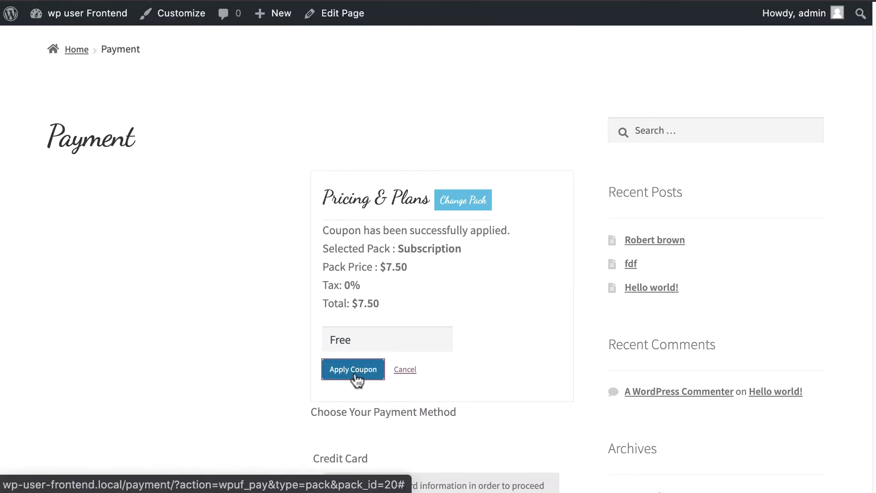
{"action": "scroll", "scroll_direction": "down", "scroll_amount": 3}
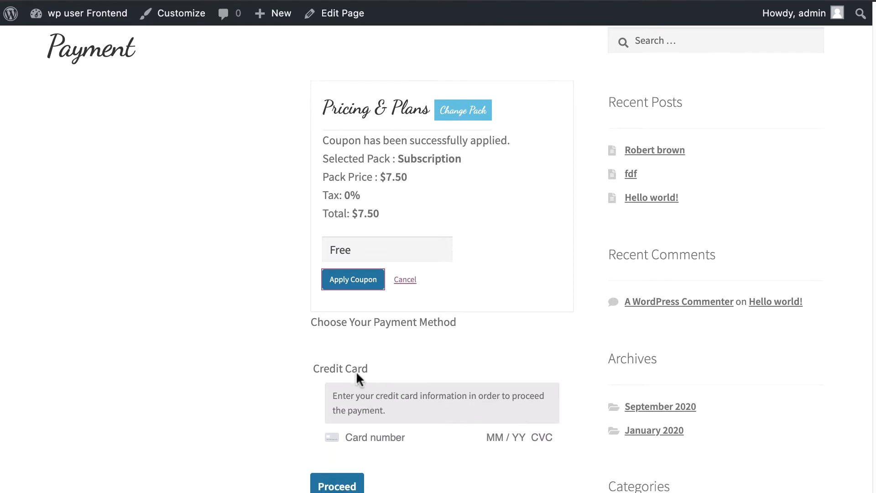
{"action": "scroll", "scroll_direction": "down", "scroll_amount": 3}
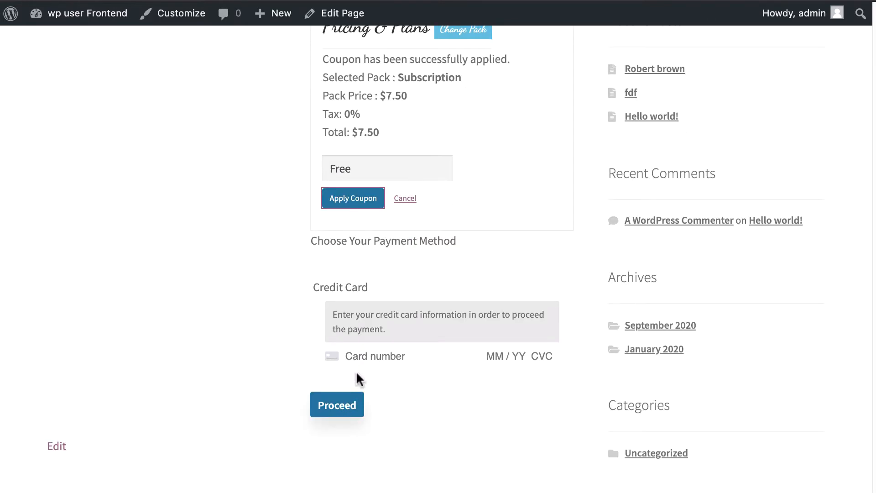
{"action": "scroll", "scroll_direction": "down", "scroll_amount": 3}
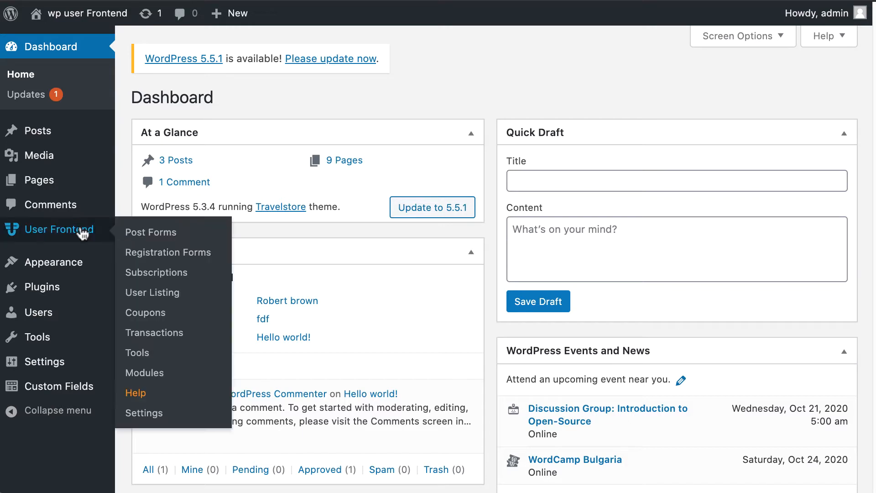
Step: Open the empty User Frontend Coupons list and start adding a coupon
{"action": "left_click", "coordinate": [150, 232]}
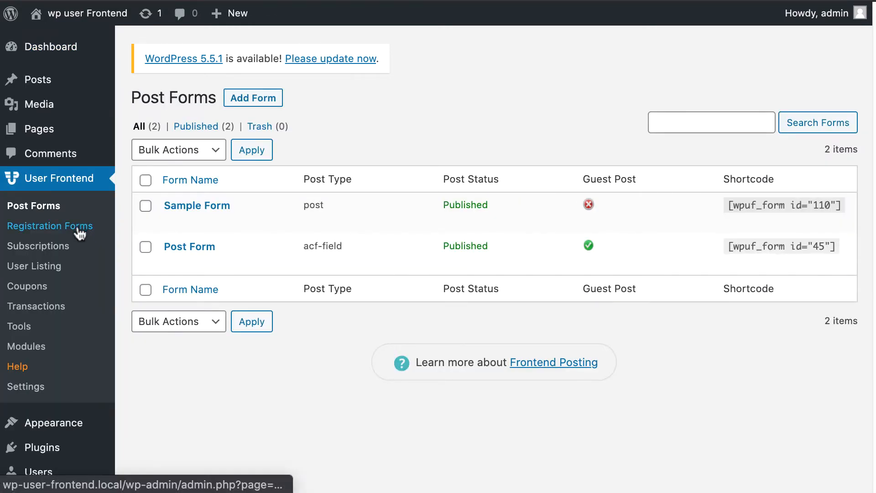
{"action": "left_click", "coordinate": [27, 286]}
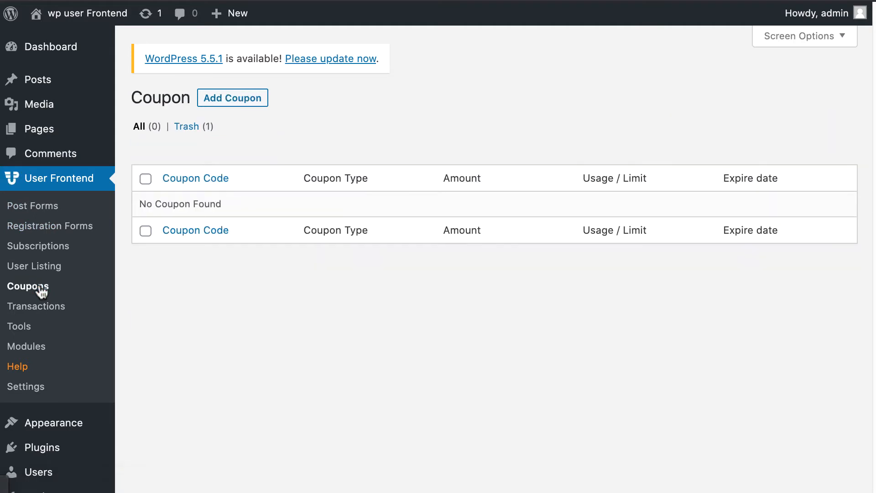
{"action": "mouse_move", "coordinate": [144, 286]}
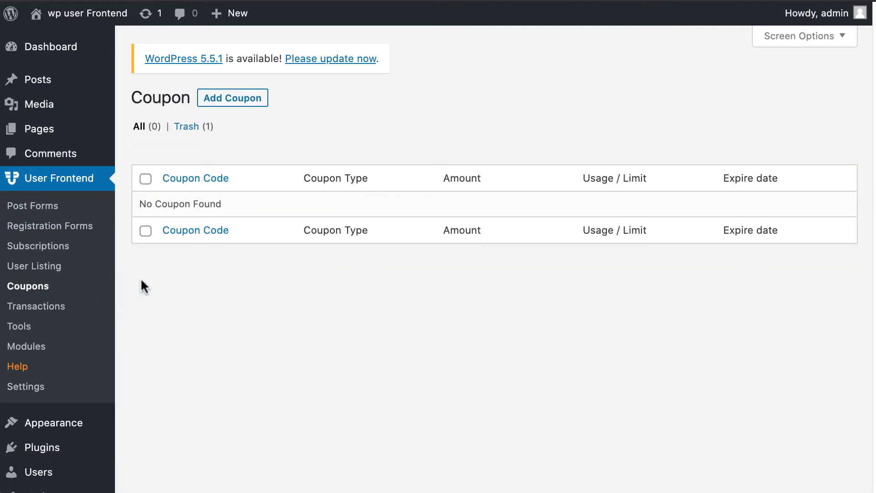
{"action": "left_click", "coordinate": [232, 97]}
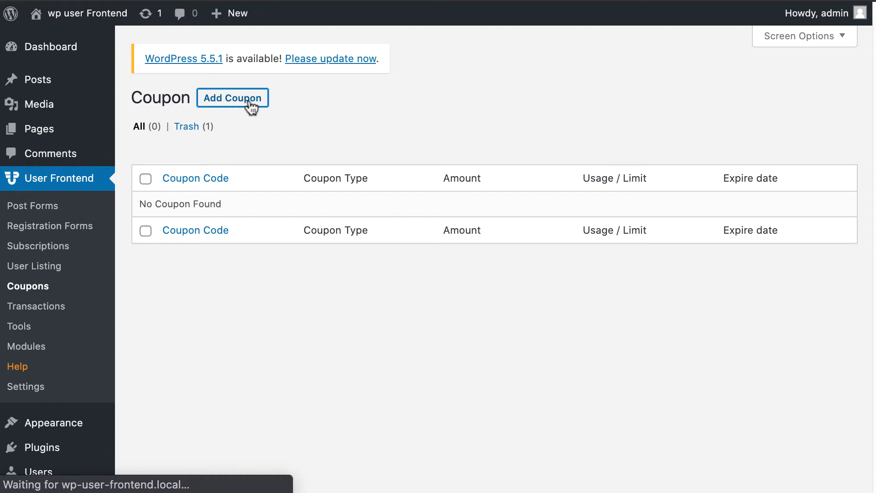
Step: Create coupon 'Free': Percentage type, amount 25%, description 'discount on every product.'
{"action": "left_click", "coordinate": [233, 98]}
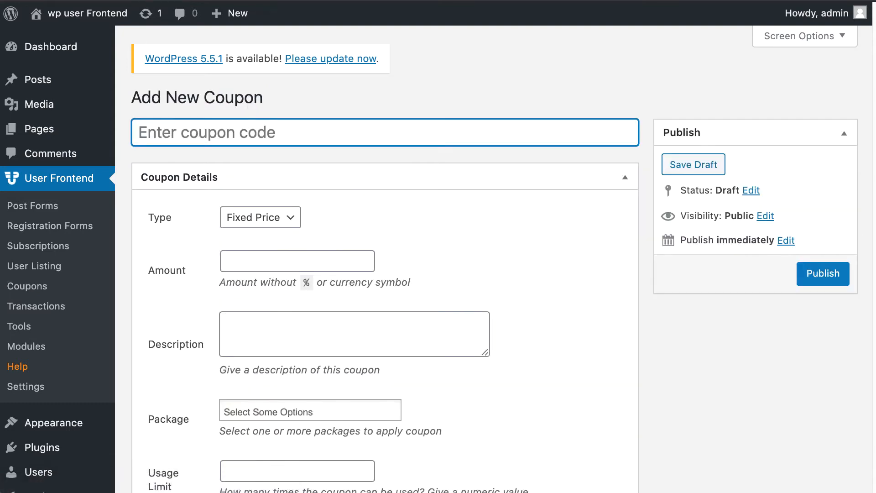
{"action": "type", "text": "Free"}
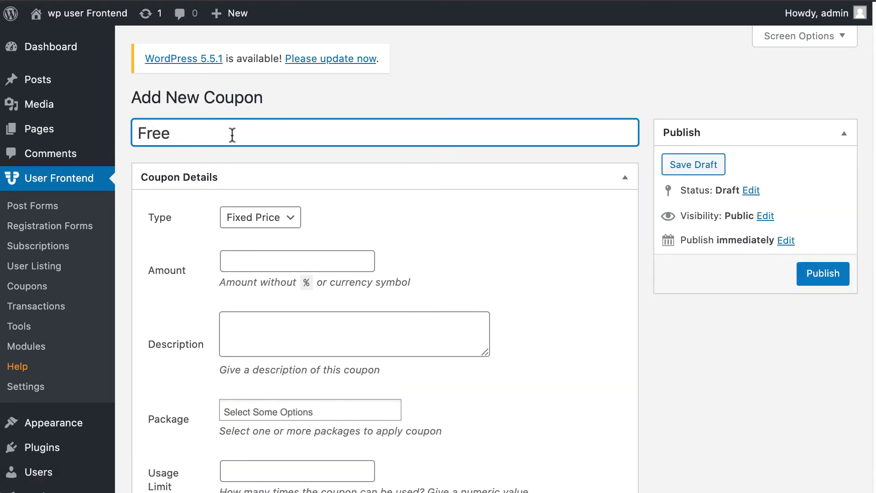
{"action": "mouse_move", "coordinate": [251, 208]}
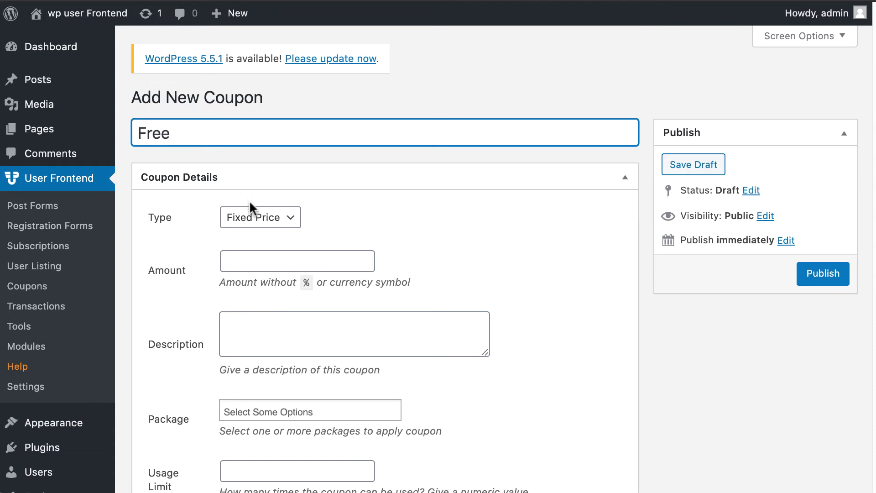
{"action": "mouse_move", "coordinate": [255, 228]}
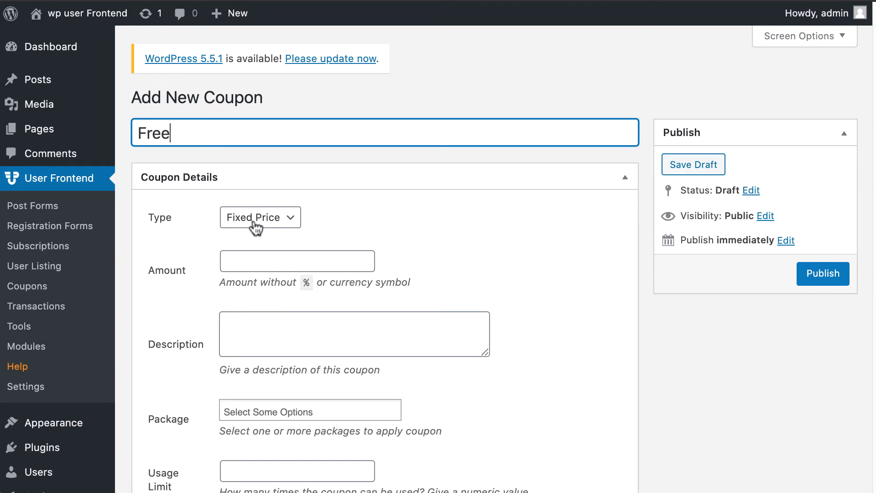
{"action": "left_click", "coordinate": [259, 216]}
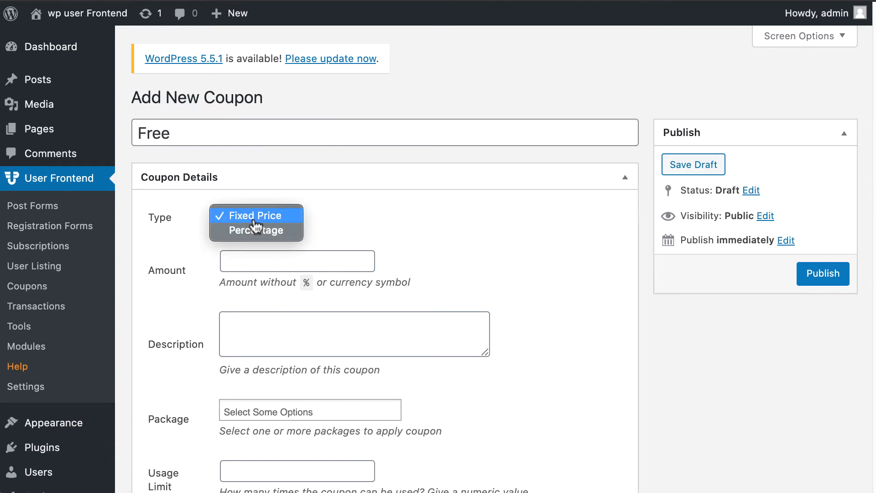
{"action": "left_click", "coordinate": [236, 230]}
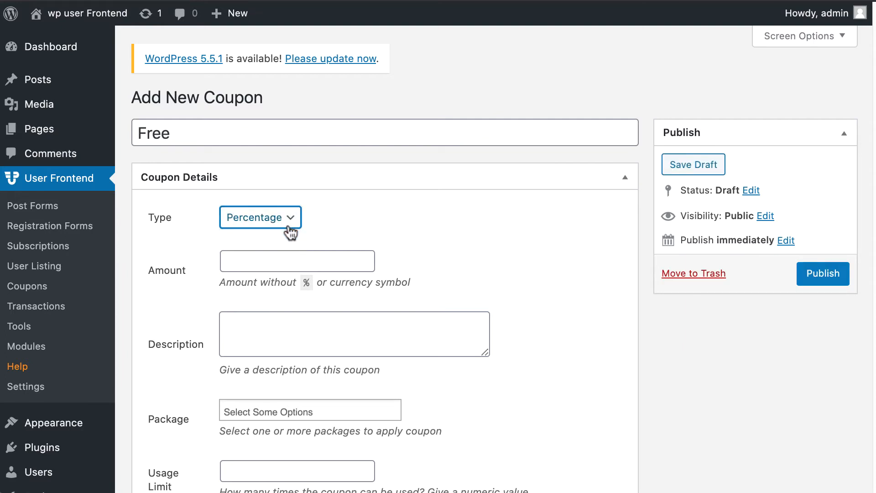
{"action": "type", "text": "25%"}
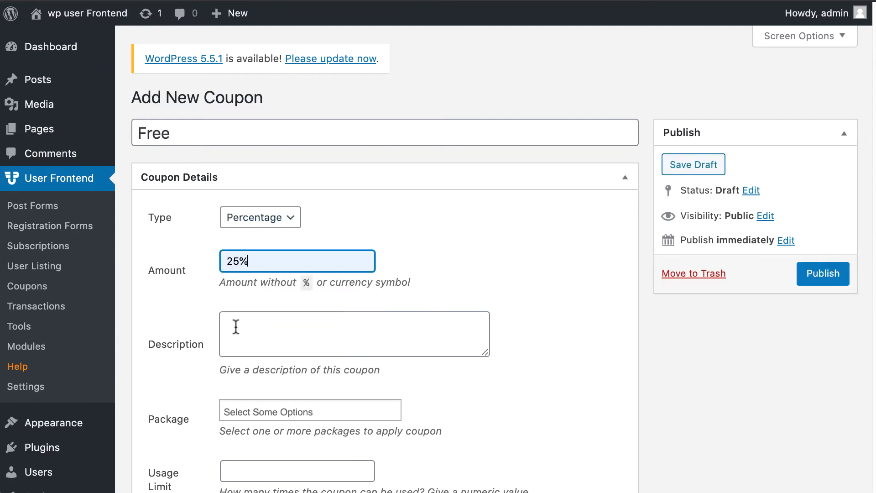
{"action": "type", "text": "discount on"}
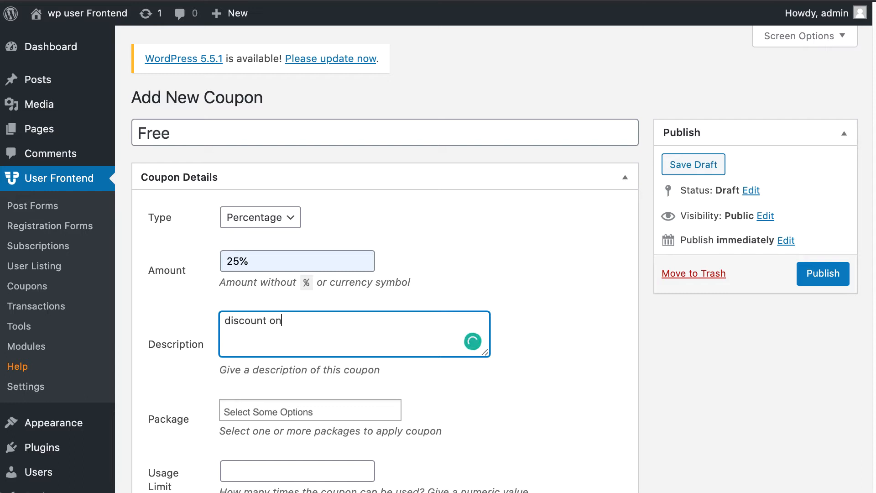
{"action": "type", "text": "every product."}
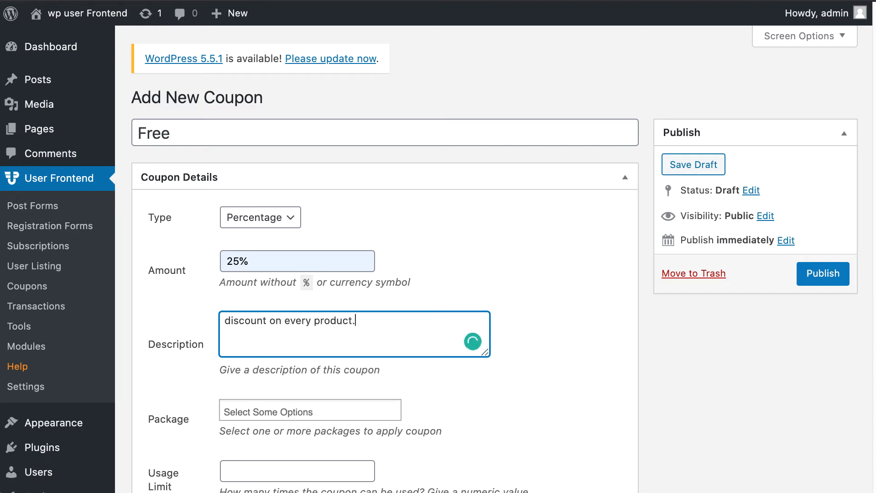
Step: Apply the coupon to All package, usage limit 1, valid October 1–31, 2020
{"action": "left_click", "coordinate": [309, 409]}
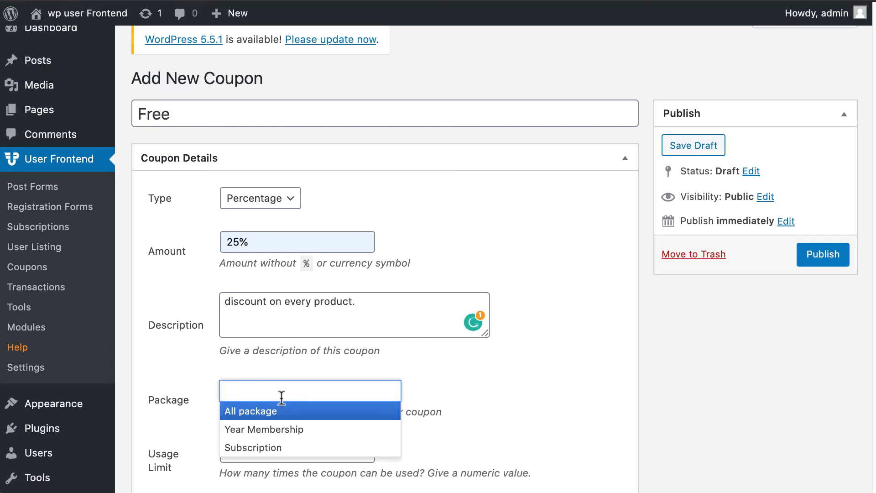
{"action": "left_click", "coordinate": [251, 410]}
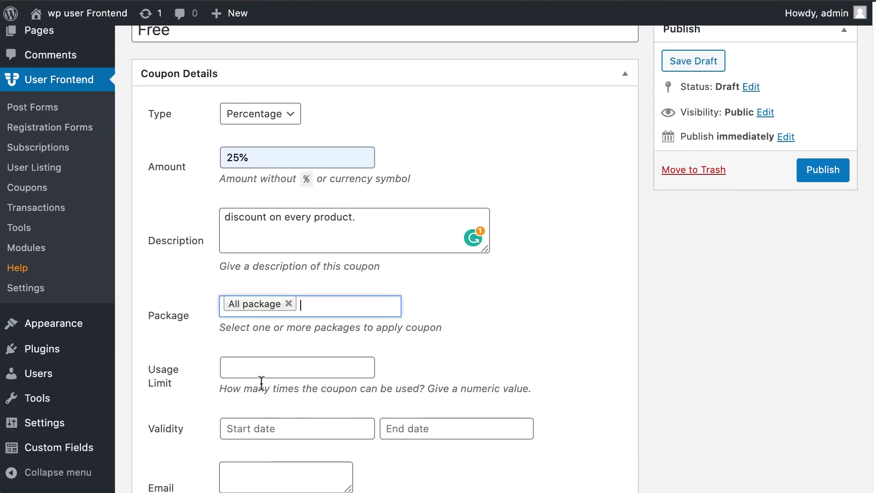
{"action": "left_click", "coordinate": [296, 367]}
{"action": "type", "text": "1"}
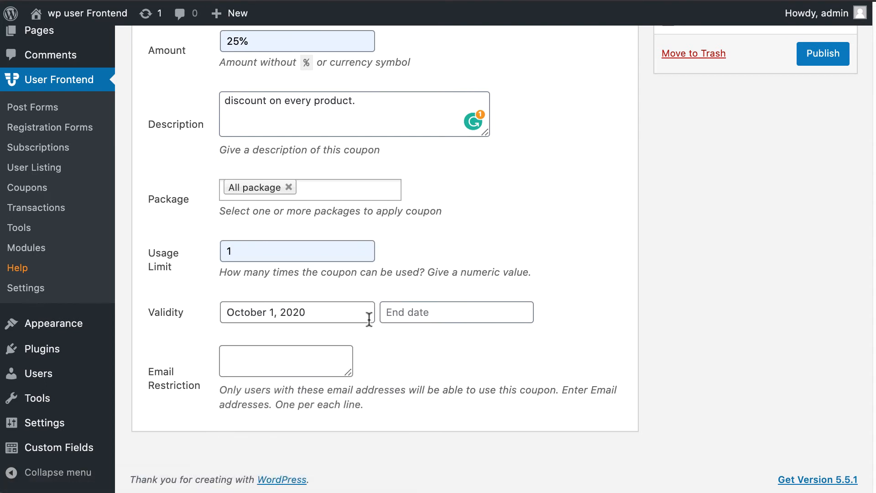
{"action": "left_click", "coordinate": [456, 311]}
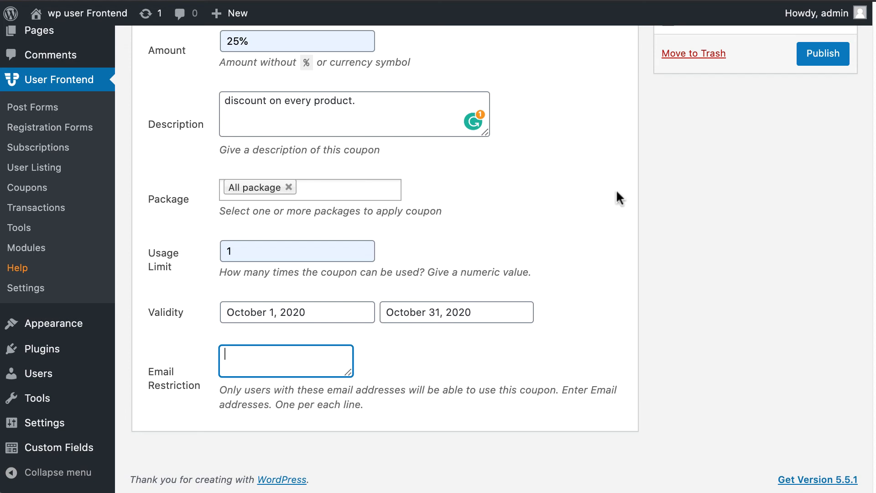
Step: Publish the Free coupon
{"action": "left_click", "coordinate": [822, 53]}
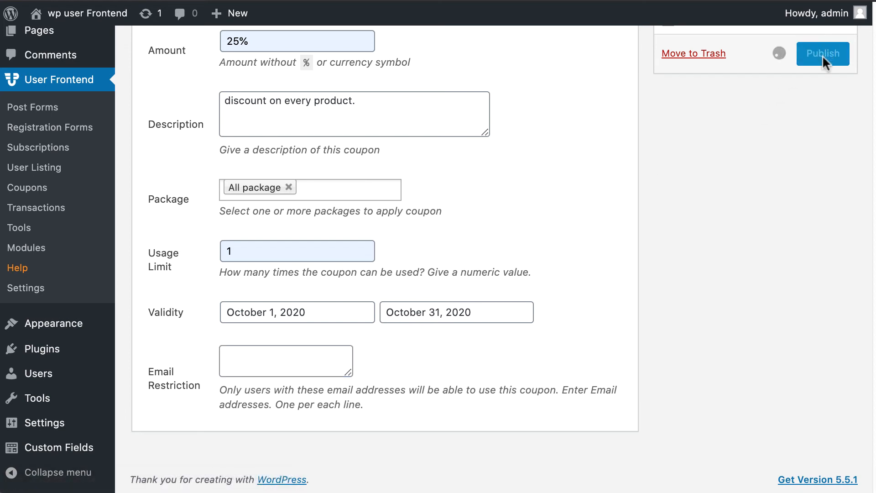
{"action": "left_click", "coordinate": [821, 54]}
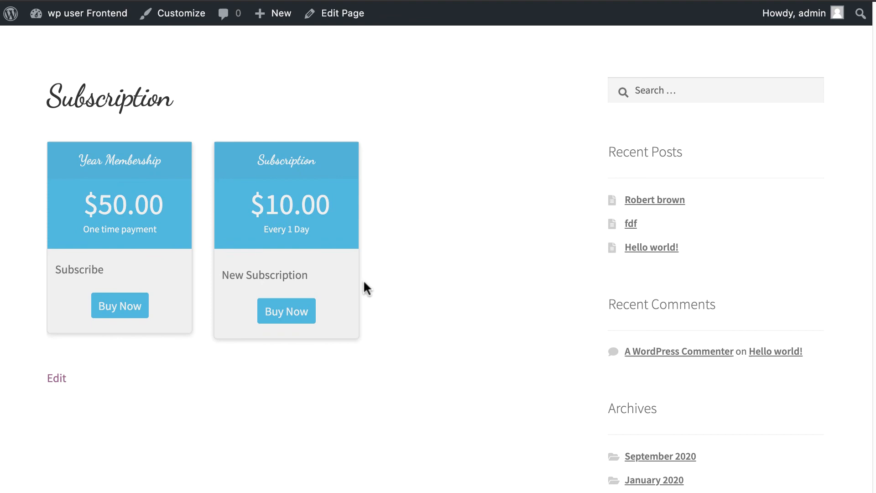
Step: Check out the $10.00 Subscription pack with coupon 'Free', reducing the total to $7.50
{"action": "left_click", "coordinate": [286, 311]}
{"action": "type", "text": "Free"}
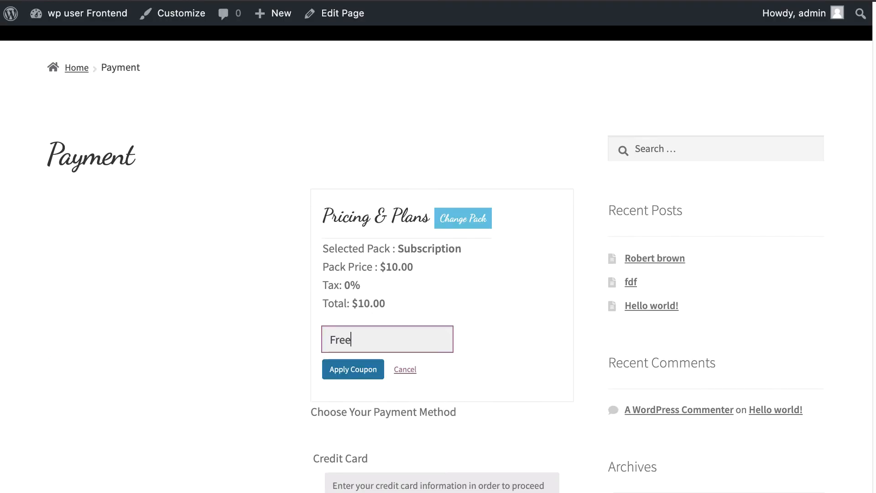
{"action": "left_click", "coordinate": [353, 368]}
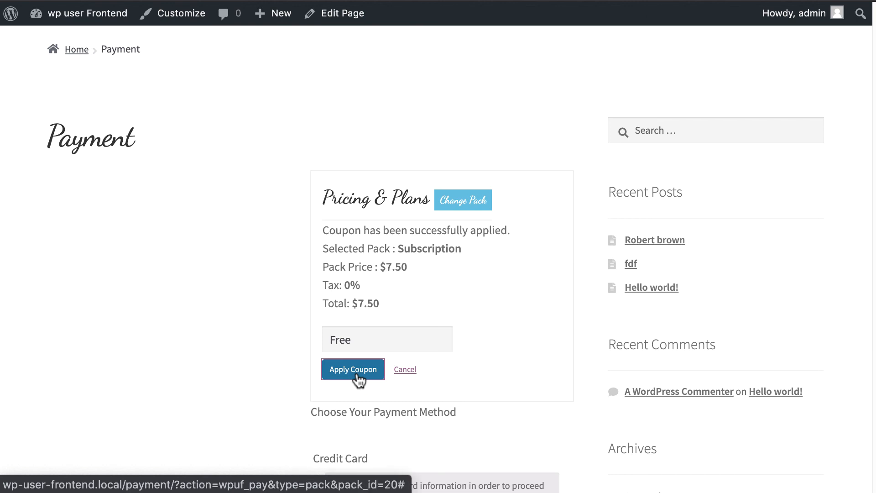
{"action": "scroll", "scroll_direction": "down", "scroll_amount": 3}
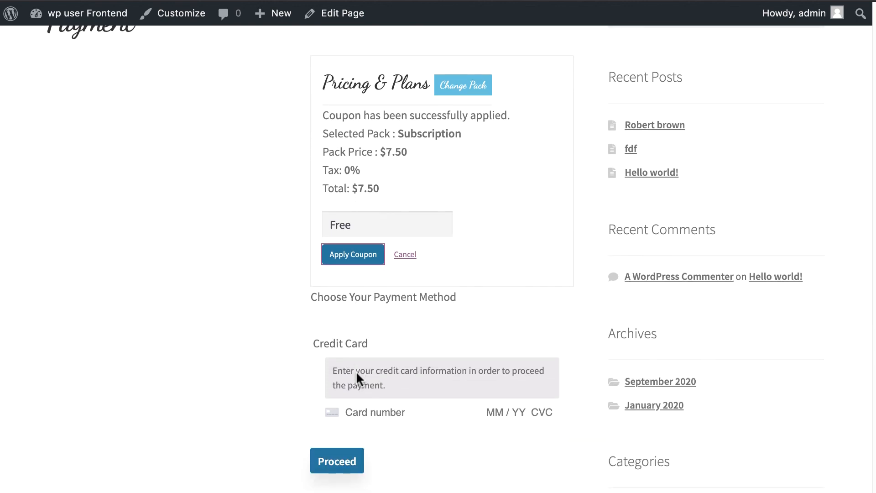
{"action": "scroll", "scroll_direction": "down", "scroll_amount": 3}
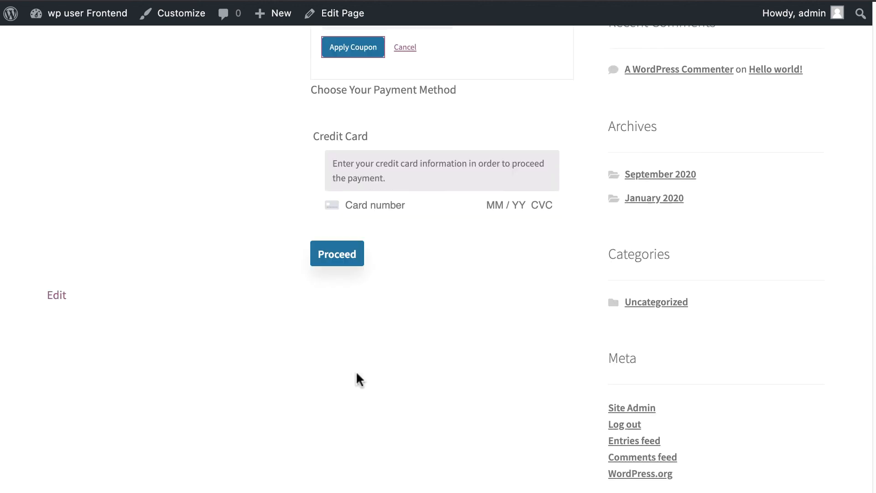